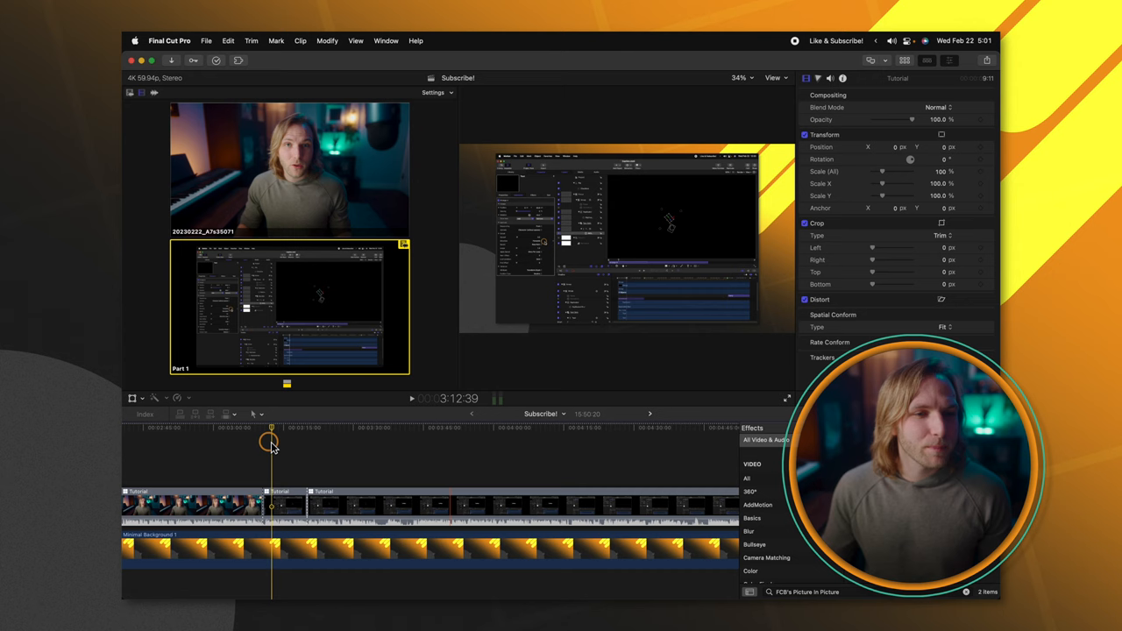
Connect the face-camera clip above the screen recording on the timeline.
left_click_drag(270, 442, 289, 474)
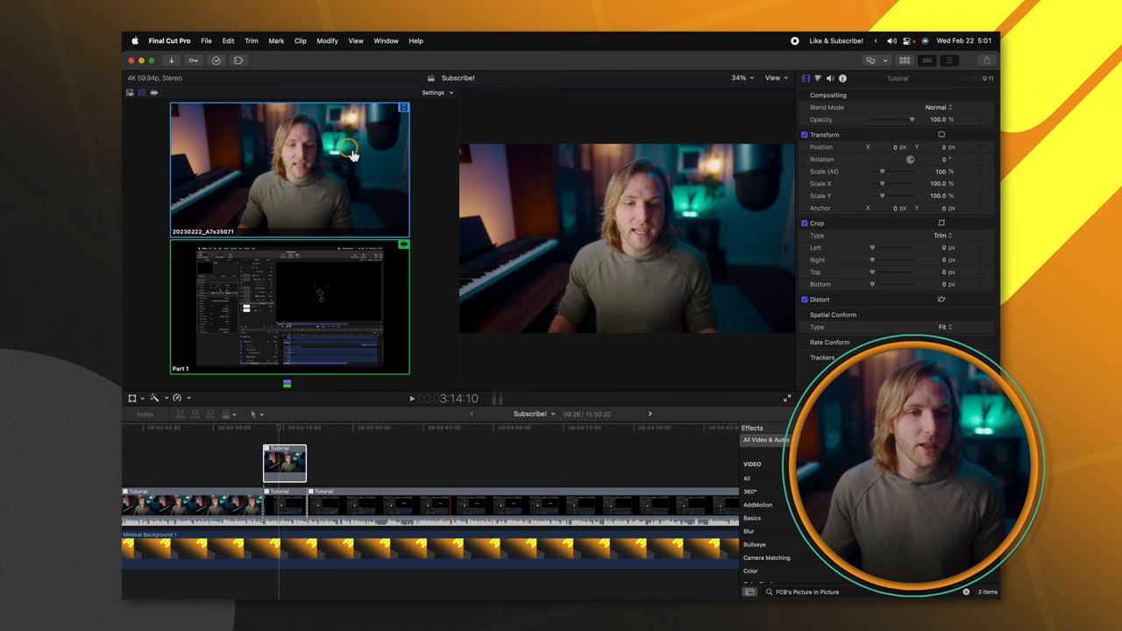
Apply FCB's Picture In Picture effect to the connected face clip.
left_click(284, 462)
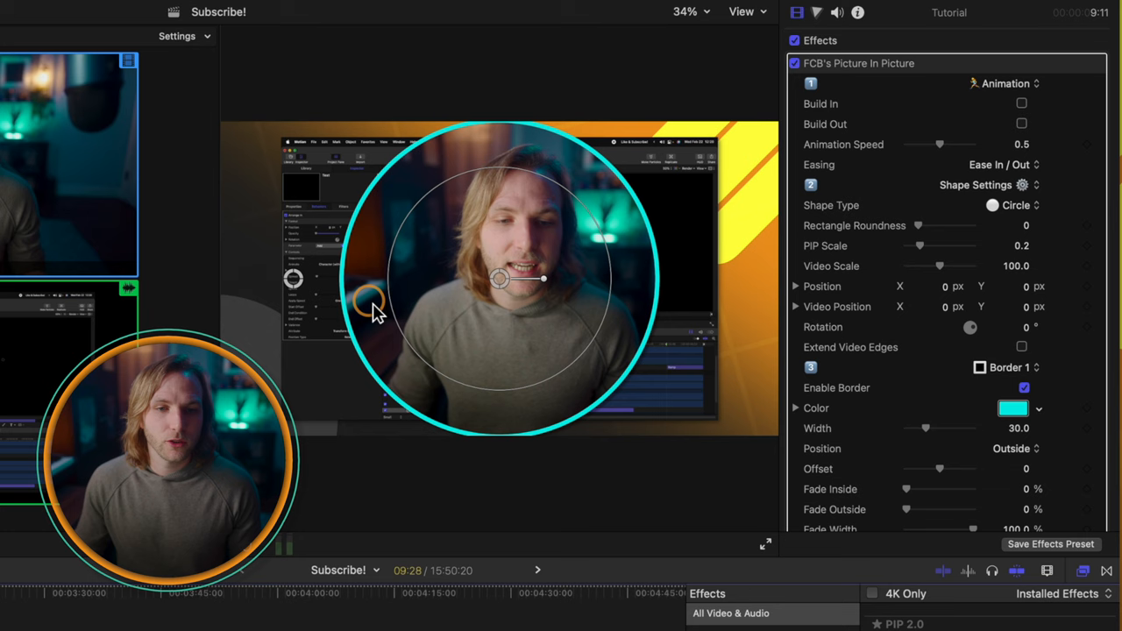
Reduce the PIP scale so the circular face inset becomes a small bubble.
left_click_drag(368, 298, 561, 231)
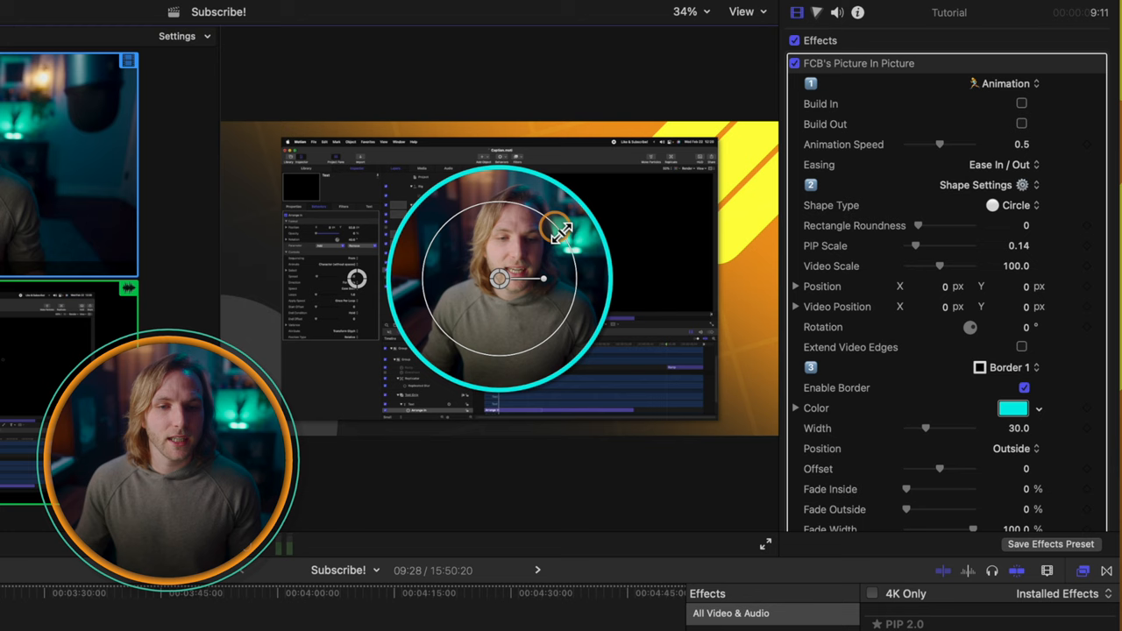
left_click_drag(561, 228, 543, 288)
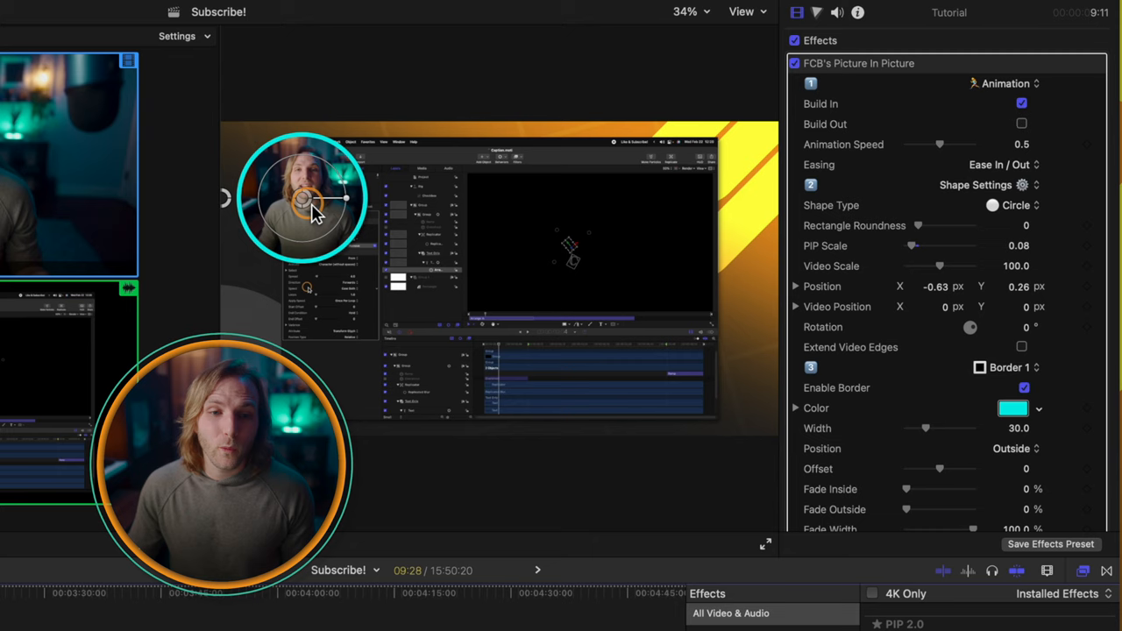
Move the inset to the upper left with Build In on and Animation Speed 1.0.
left_click_drag(307, 196, 728, 389)
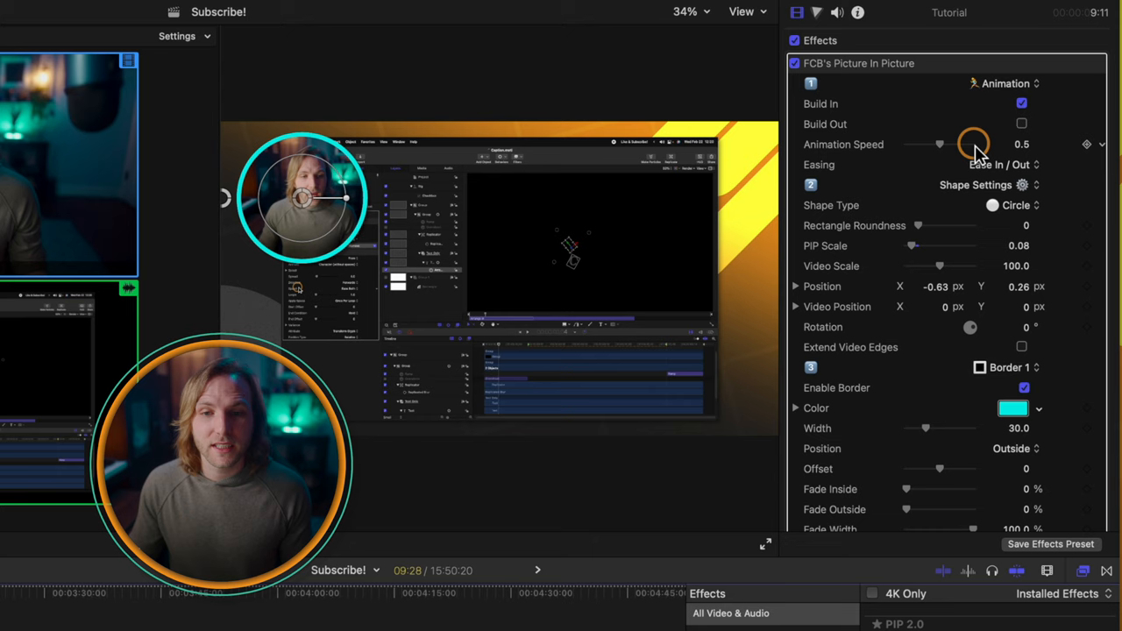
left_click_drag(943, 144, 973, 144)
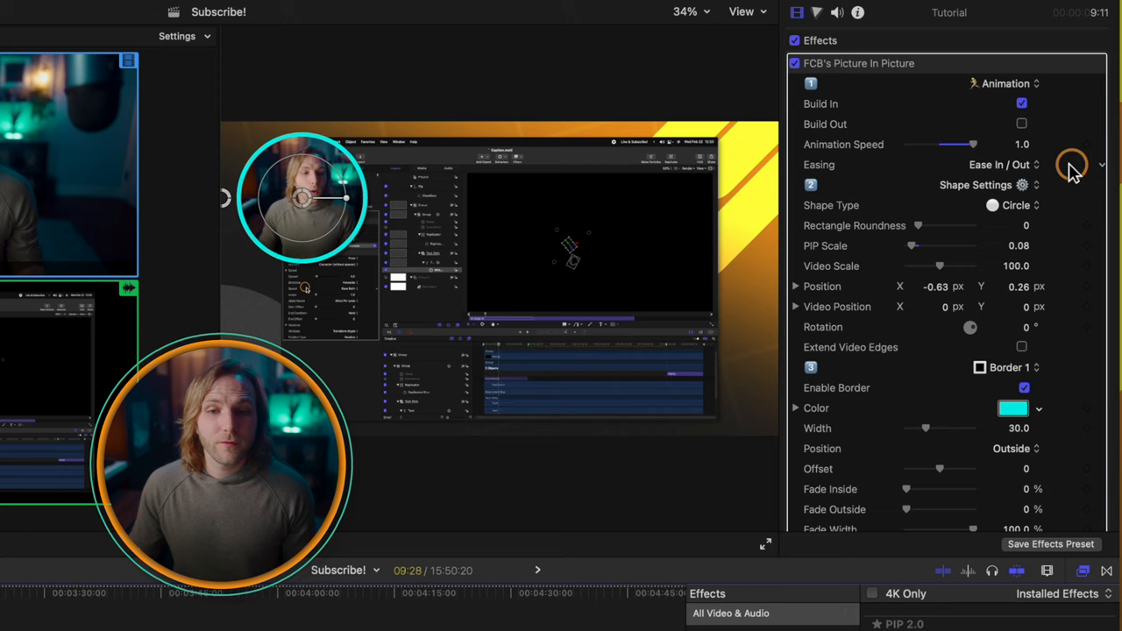
Change Shape Type to Square with Rectangle Roundness 99.
left_click(1015, 205)
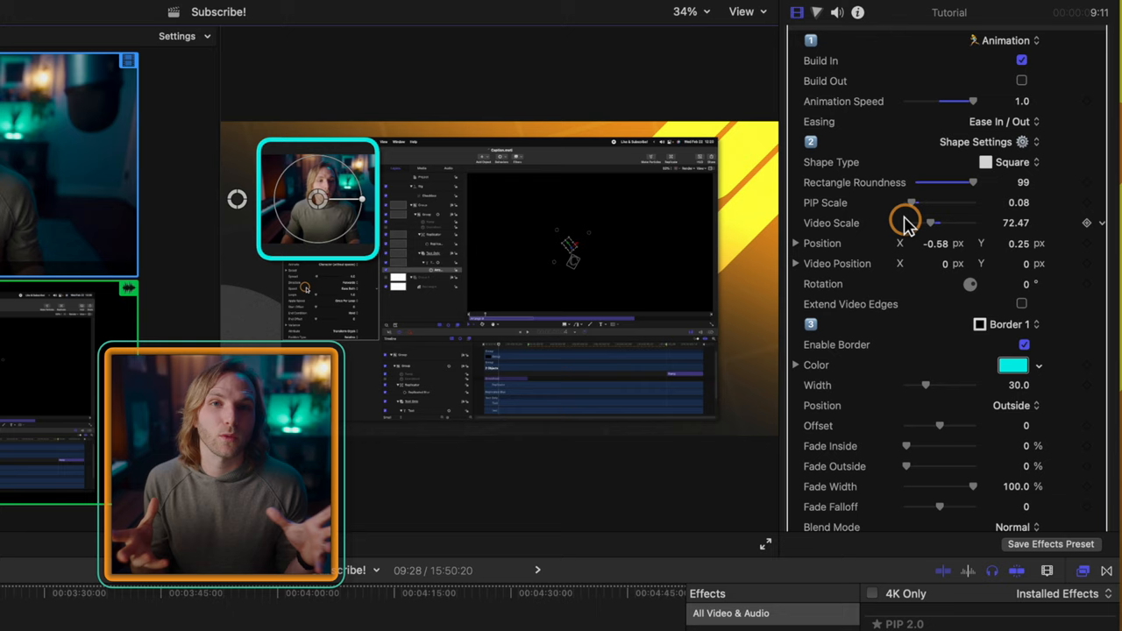
scroll("down", 3)
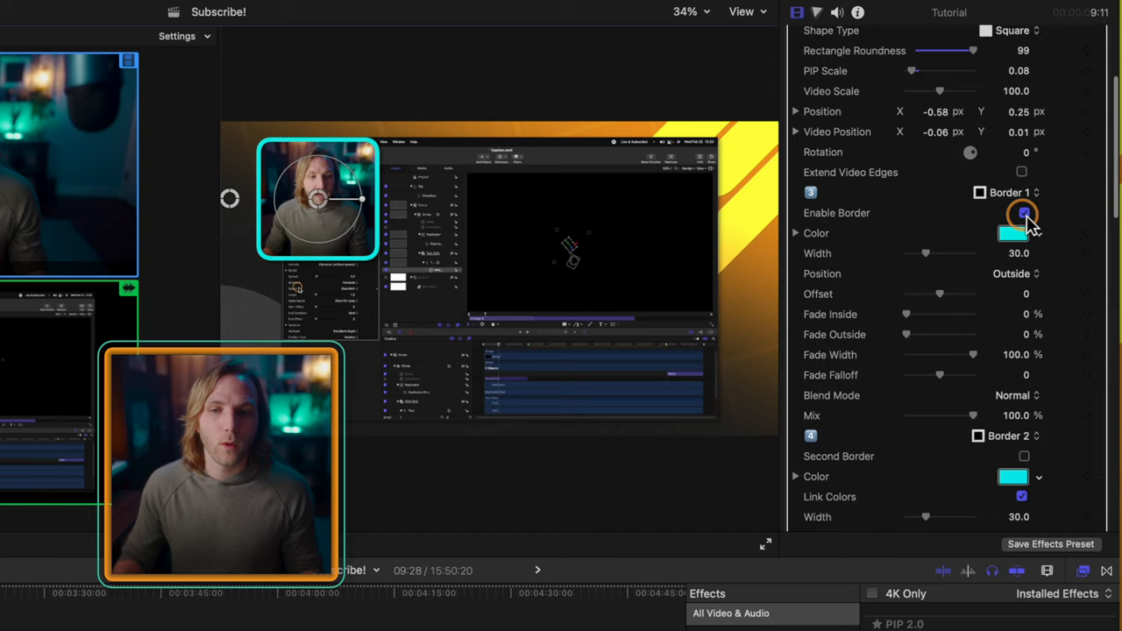
Set Border 1 Color to orange in the color picker.
left_click(1024, 212)
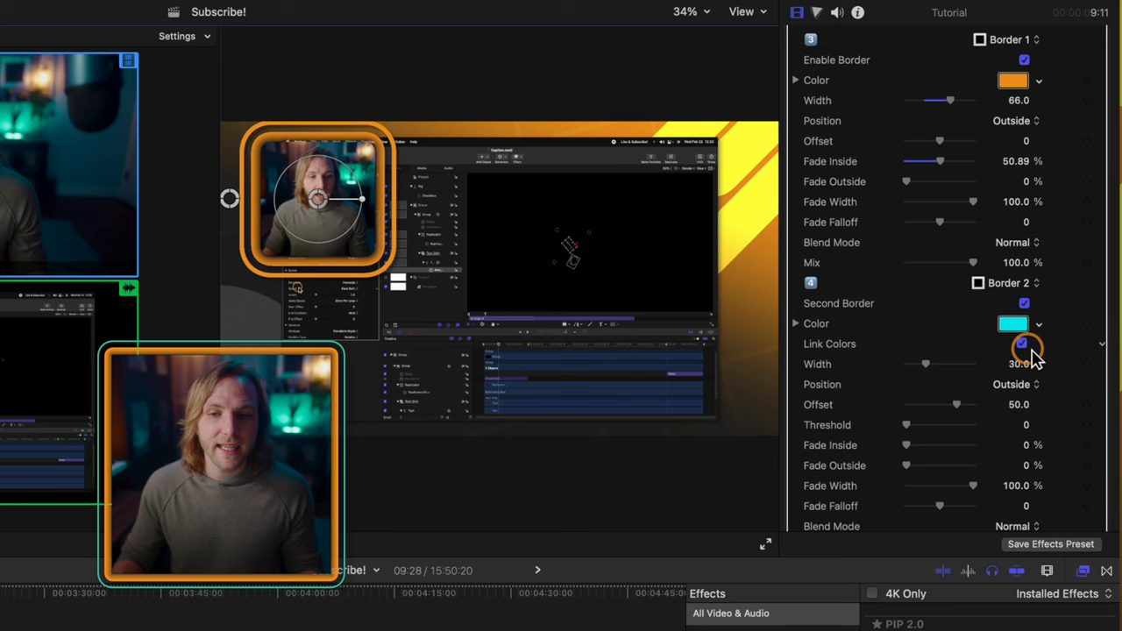
Set Border 1 Width 66, Fade Inside about 51, and enable a thin cyan second border.
left_click_drag(925, 363, 915, 364)
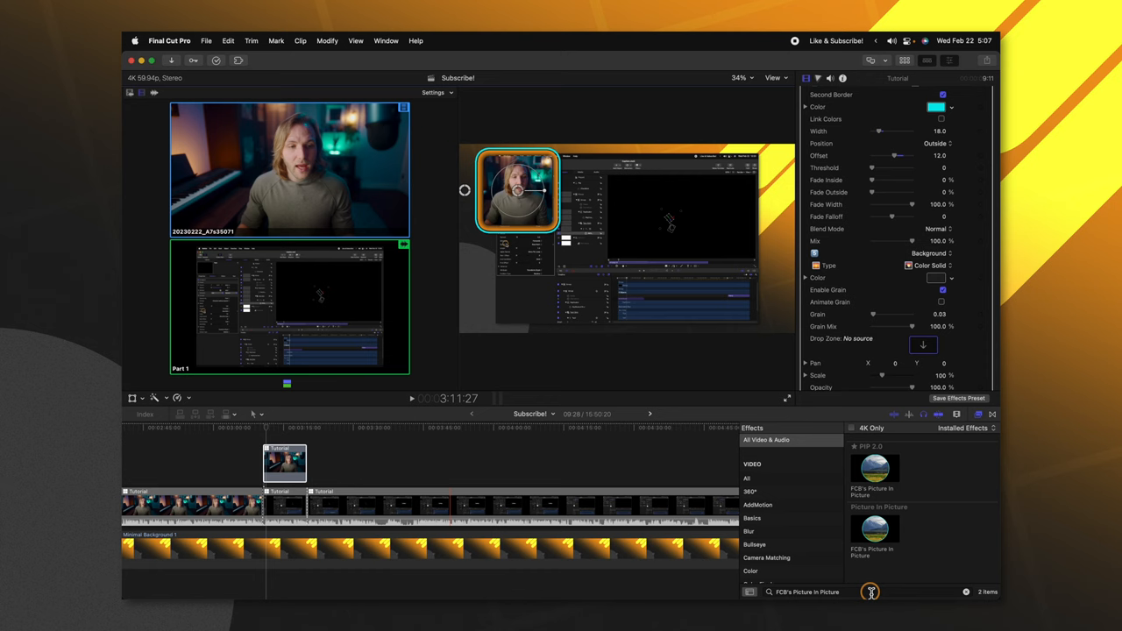
Find Keyper in the Effects browser and apply it to the face clip.
type("keyper")
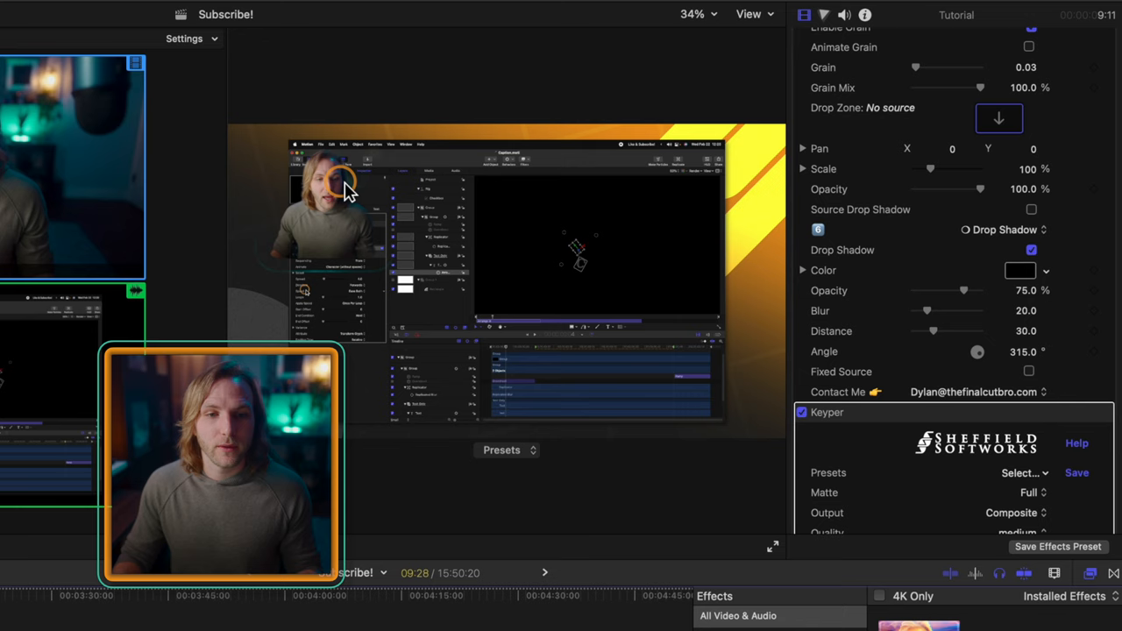
scroll("up", 3)
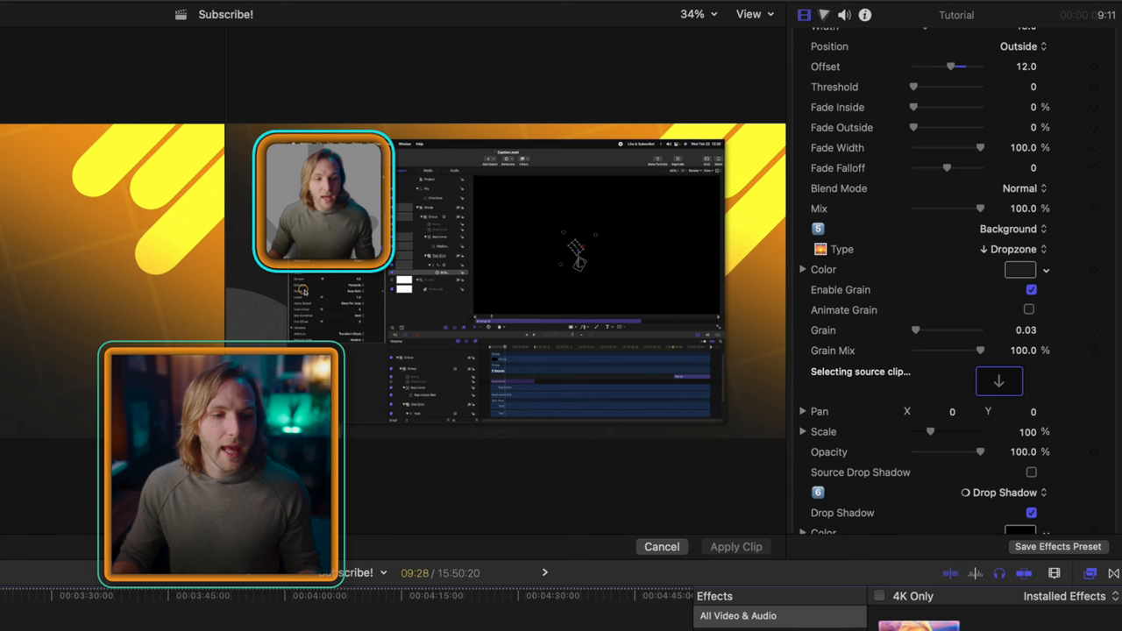
Apply Minimal Background 1 as the drop-zone background, adjust opacity, enable Source Drop Shadow.
left_click(736, 547)
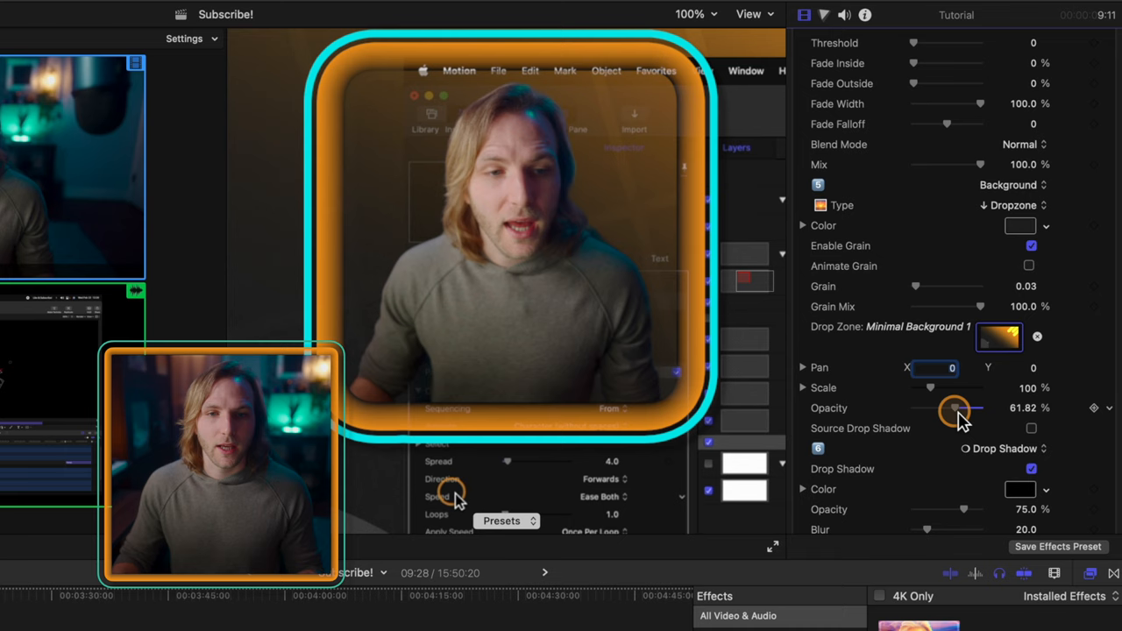
left_click_drag(954, 407, 975, 407)
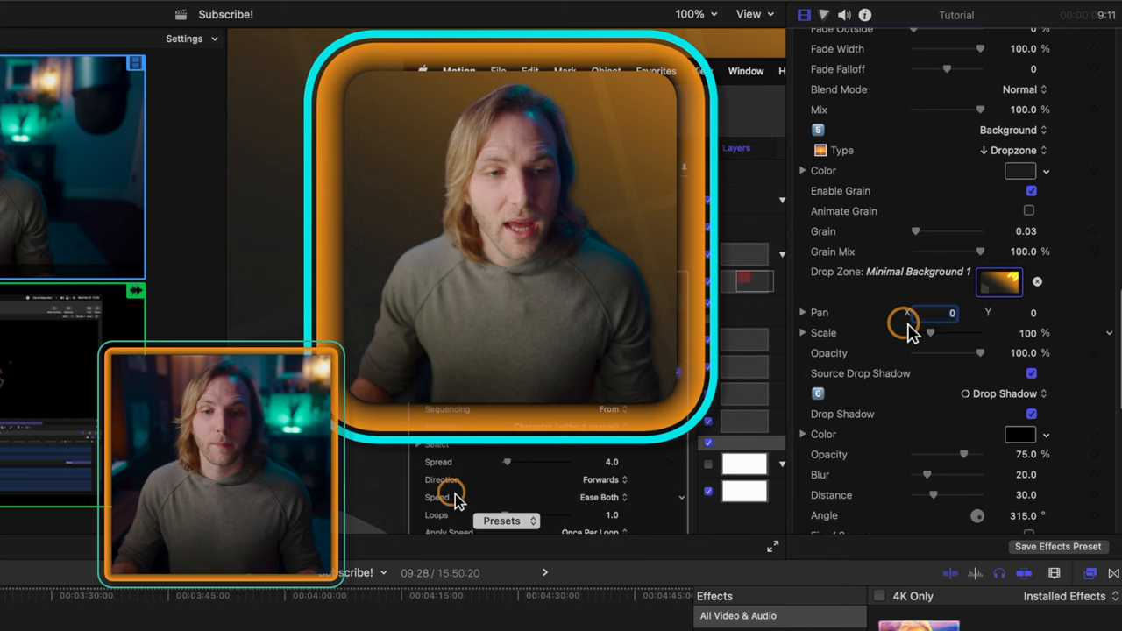
scroll("down", 3)
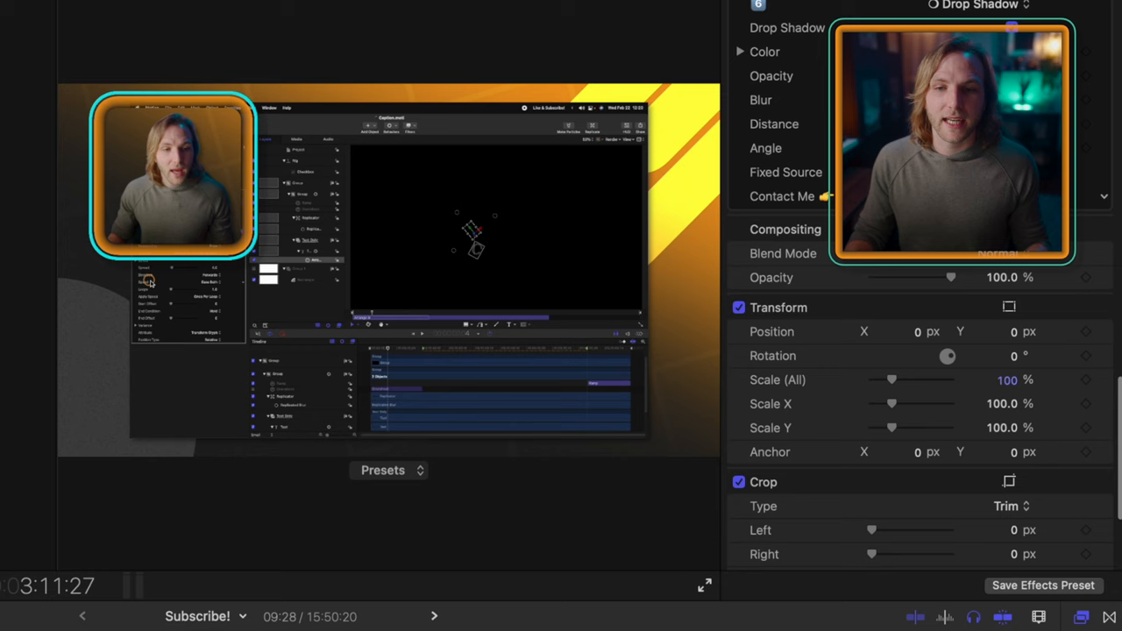
Save an effects preset in Tutorial without Keyper, naming it 'PIP Pr…'.
left_click(1042, 586)
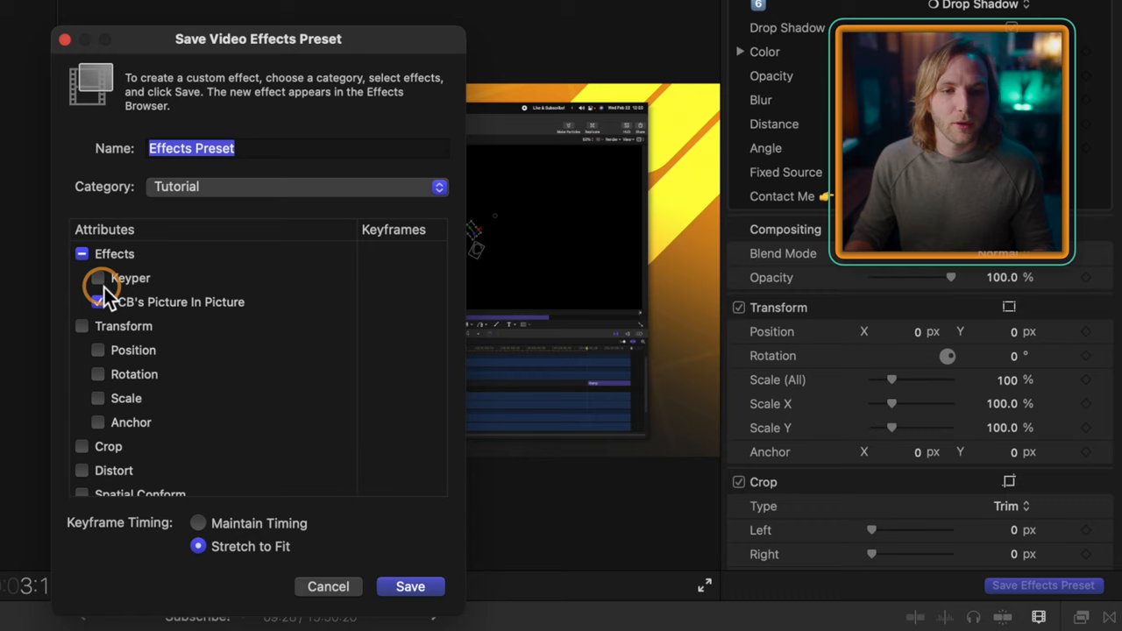
type("PIP Pr")
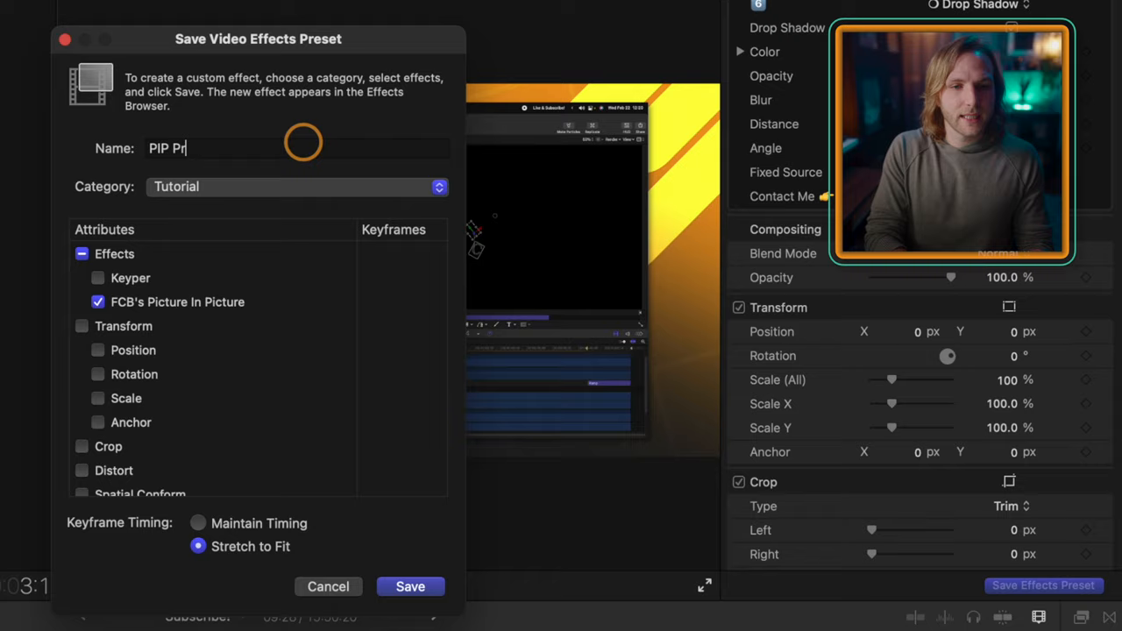